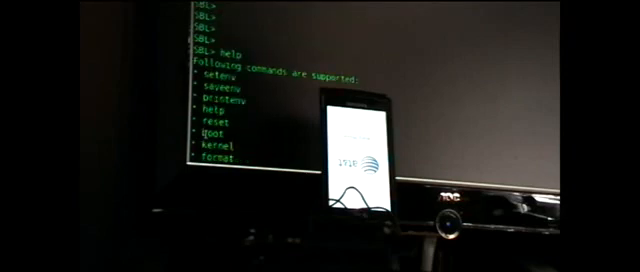
{"action": "scroll", "scroll_direction": "down", "scroll_amount": 3}
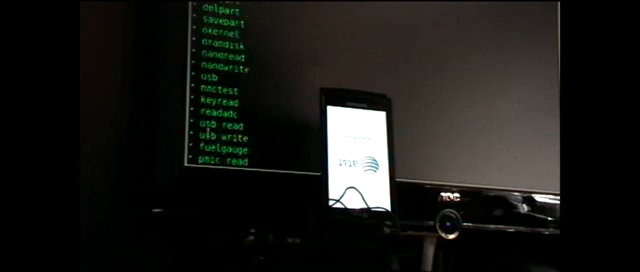
{"action": "scroll", "scroll_direction": "down", "scroll_amount": 3}
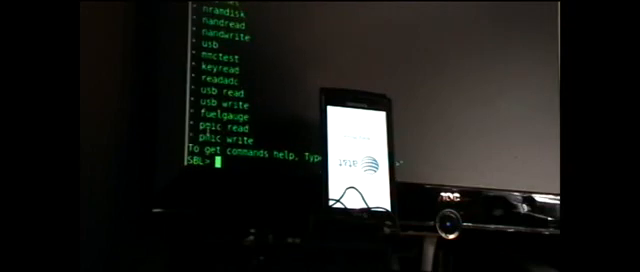